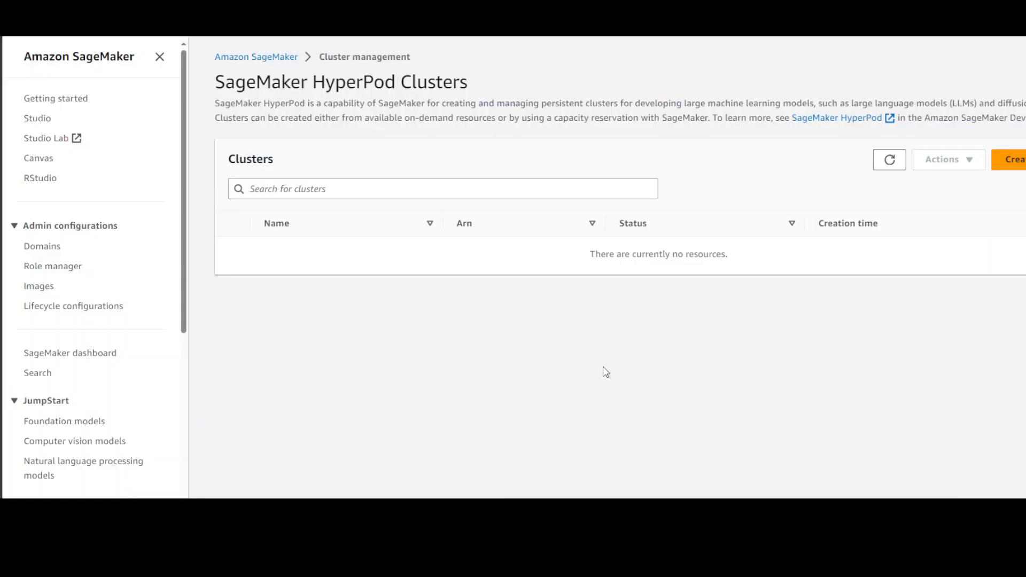
mouse_move(601, 367)
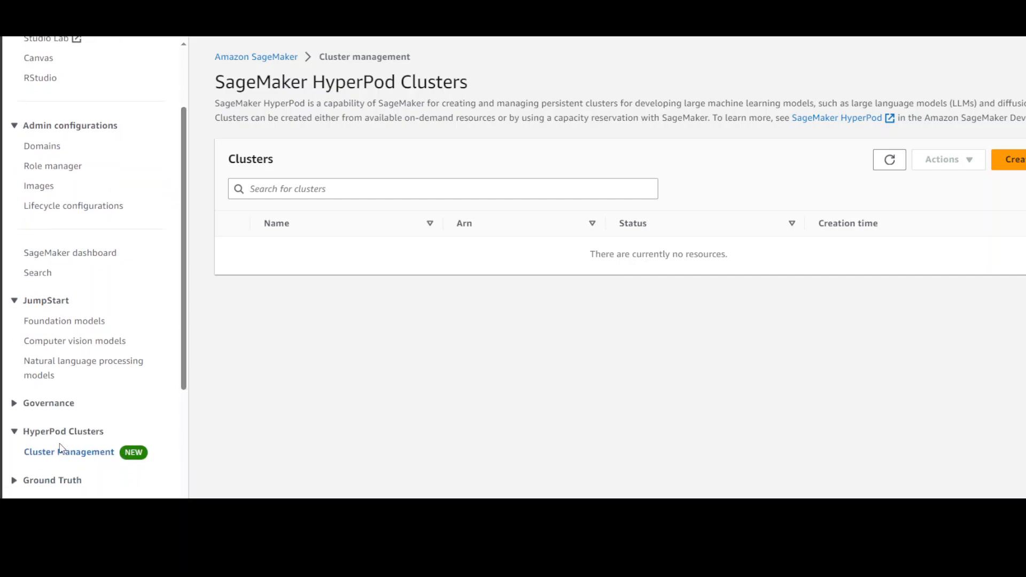
mouse_move(78, 458)
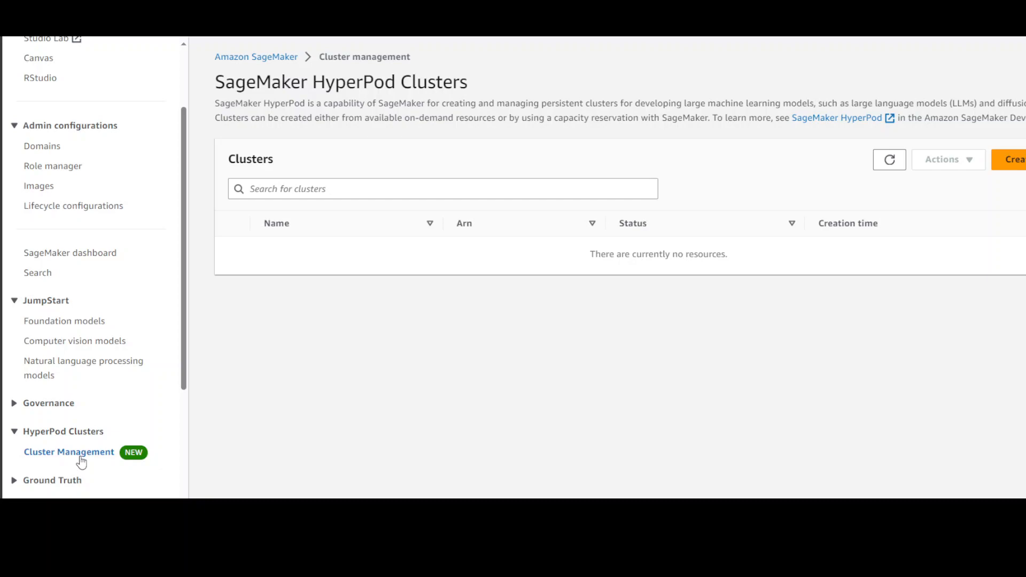
mouse_move(81, 462)
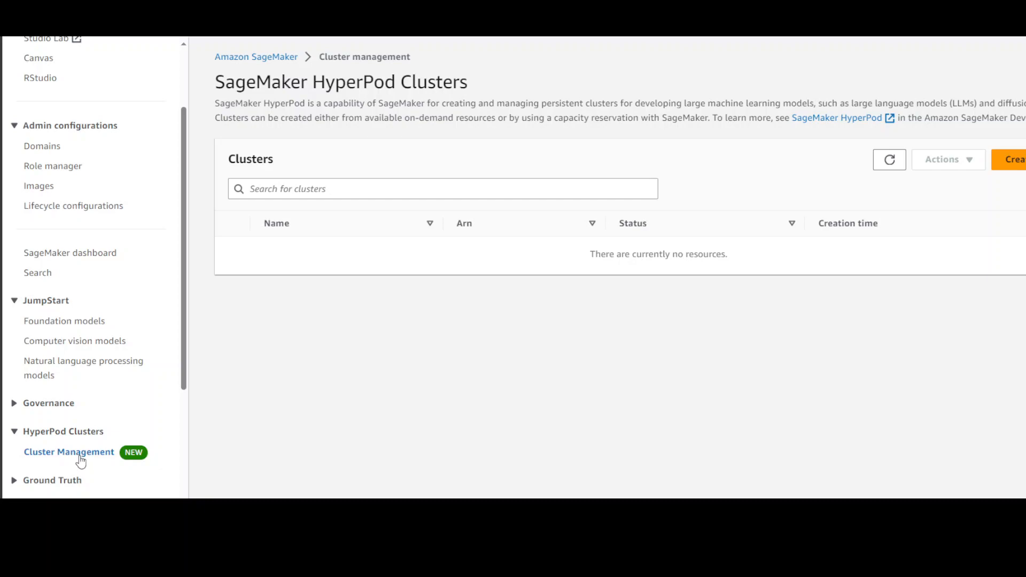
mouse_move(254, 100)
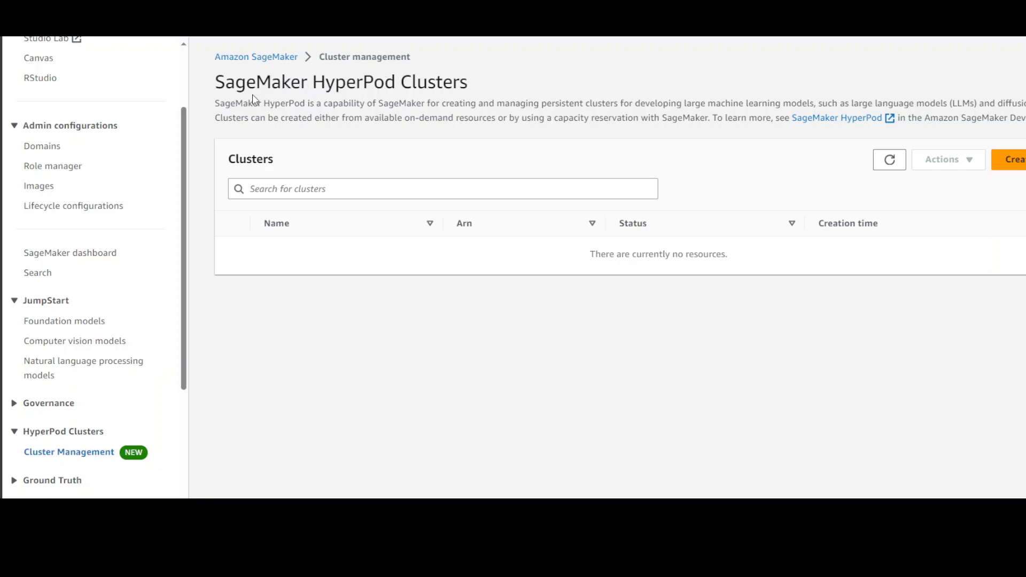
mouse_move(468, 93)
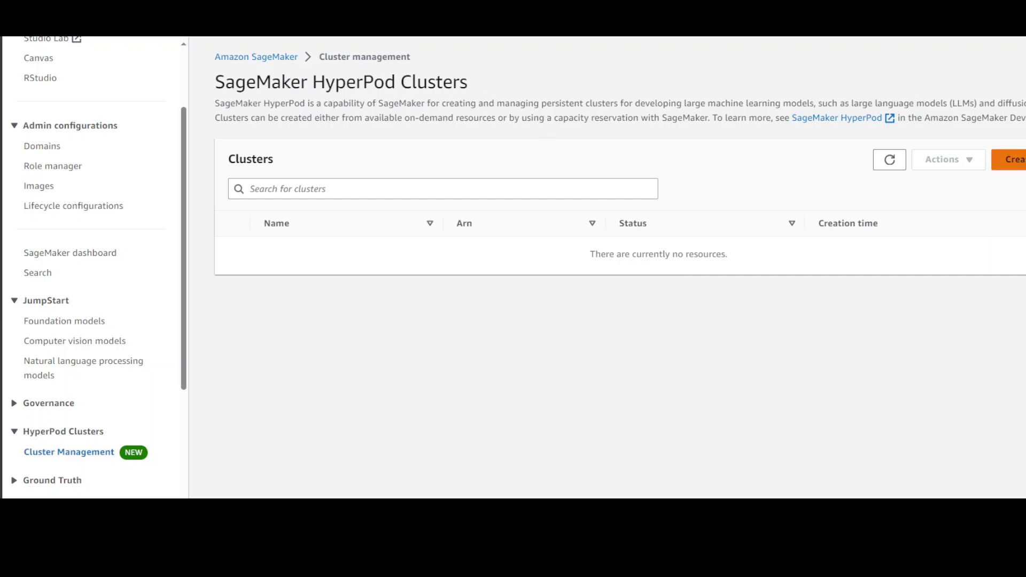
Start a new HyperPod cluster from the empty Clusters page
click(1013, 160)
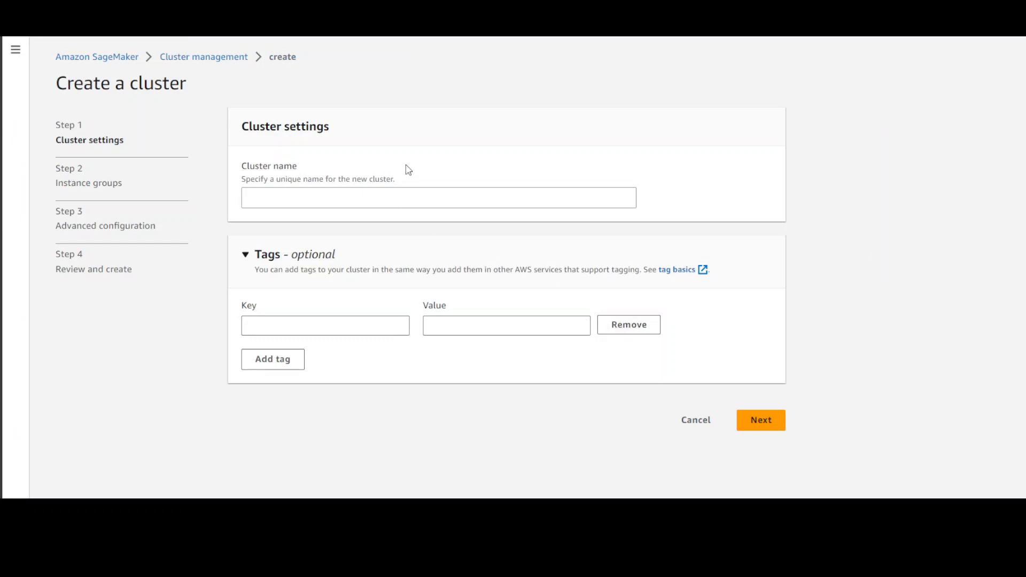
Name the cluster MyCluster, advance to Instance groups, and begin a new instance group
click(438, 198)
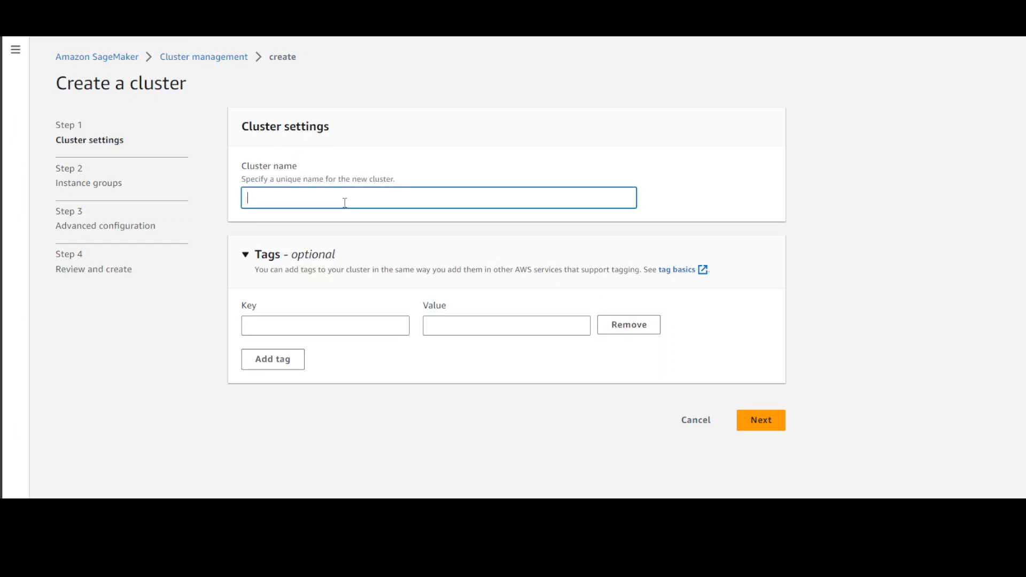
text(MY)
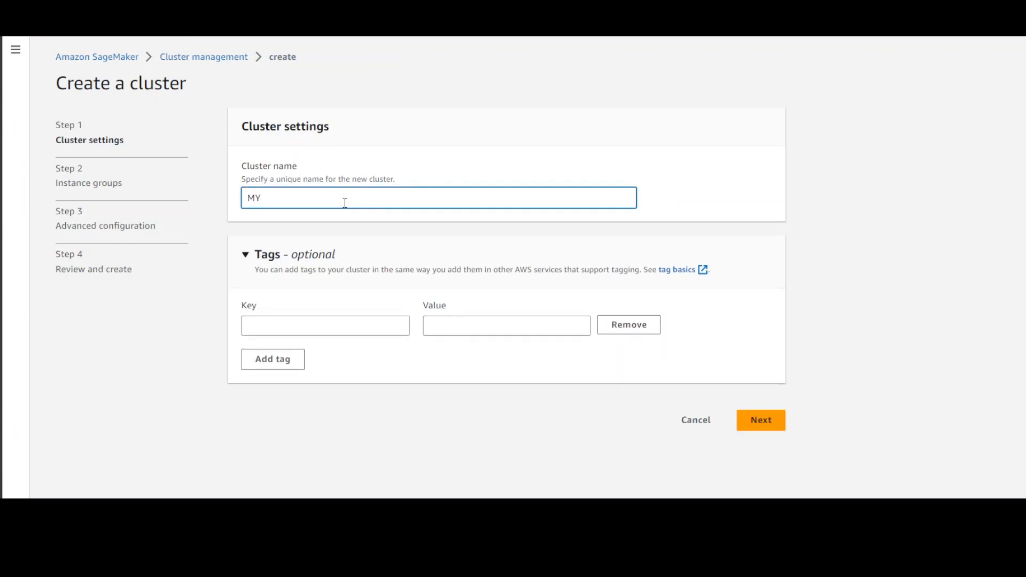
key(Backspace)
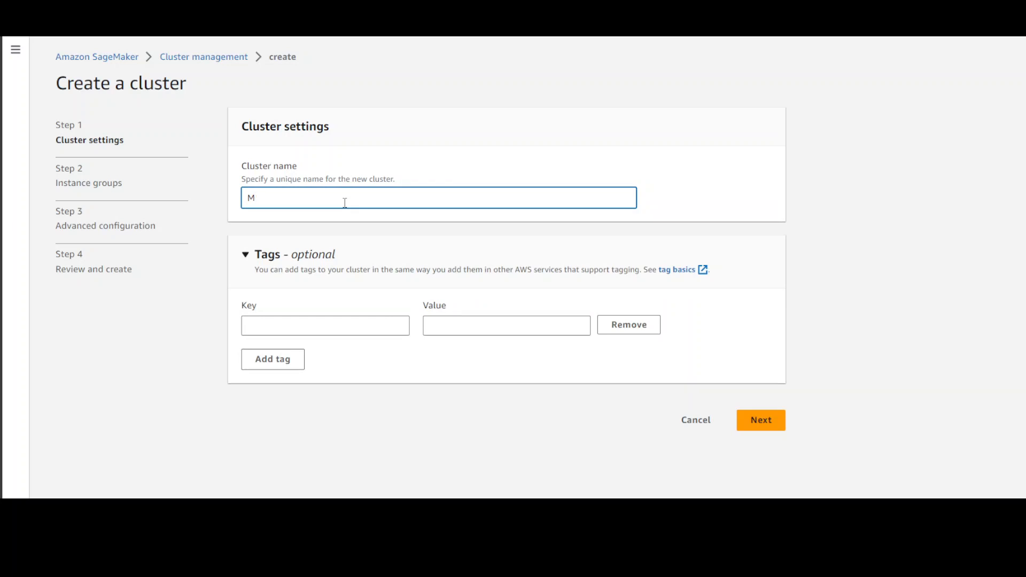
text(yCluster)
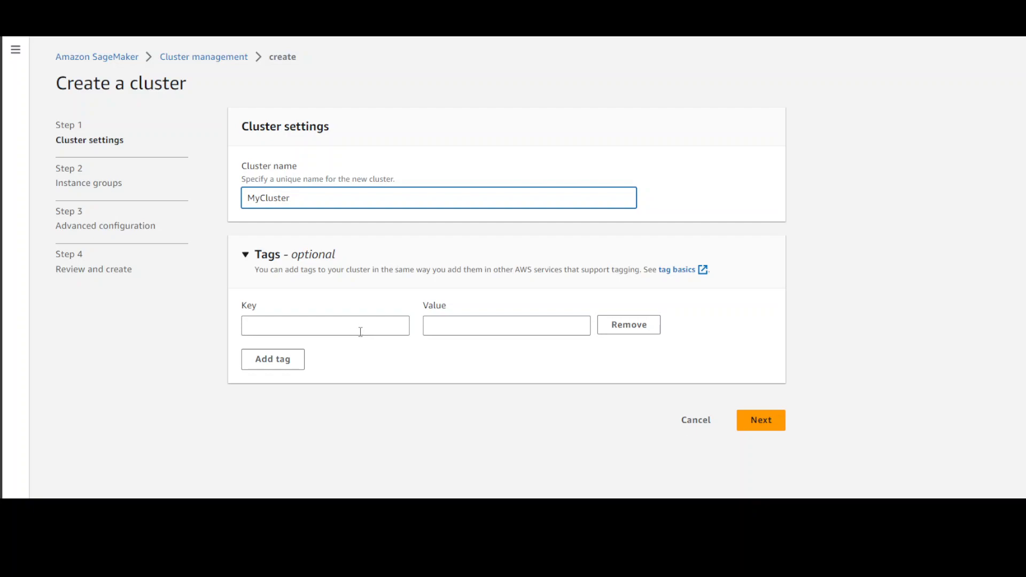
click(761, 420)
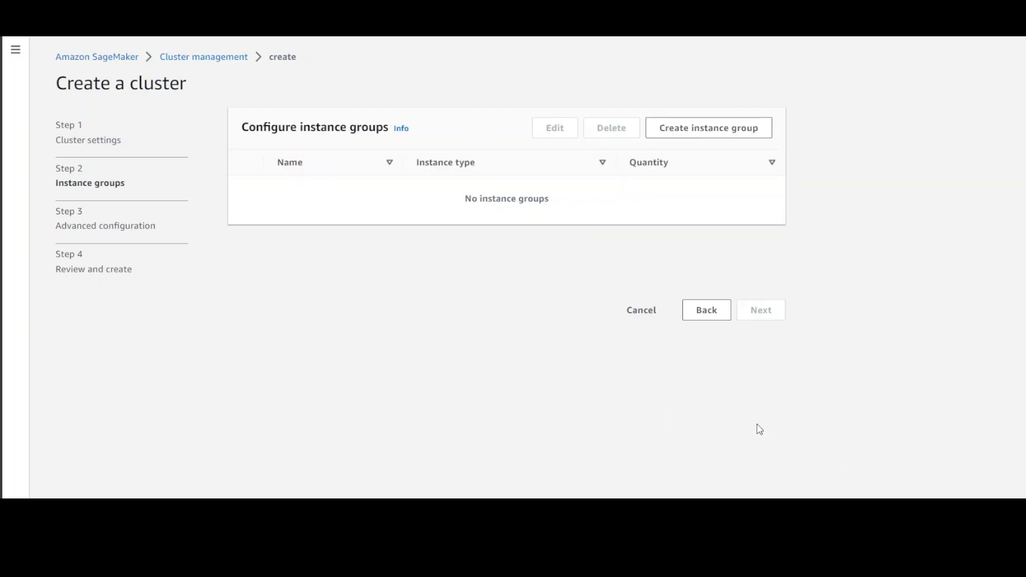
mouse_move(749, 420)
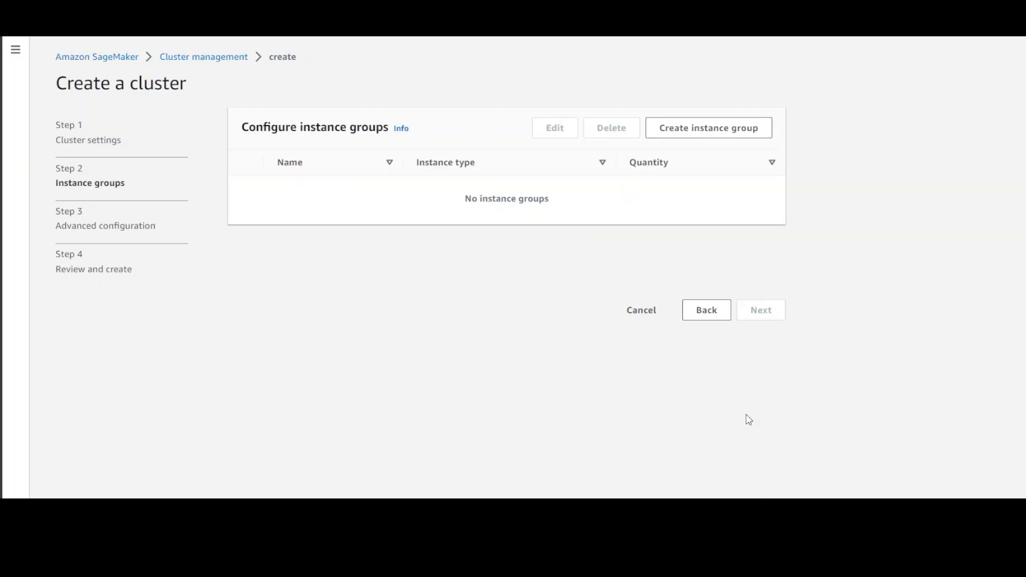
mouse_move(730, 415)
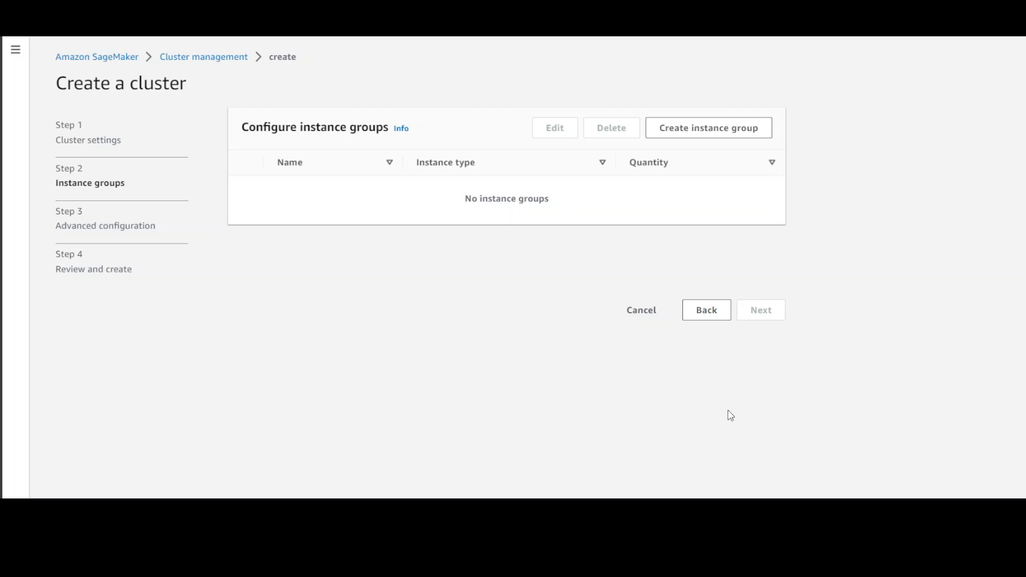
click(708, 128)
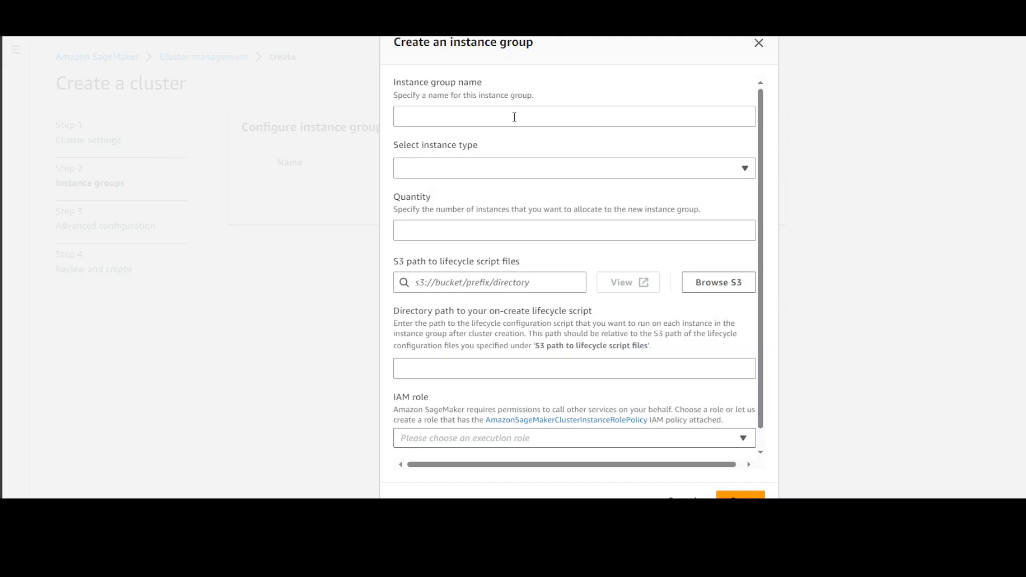
mouse_move(423, 118)
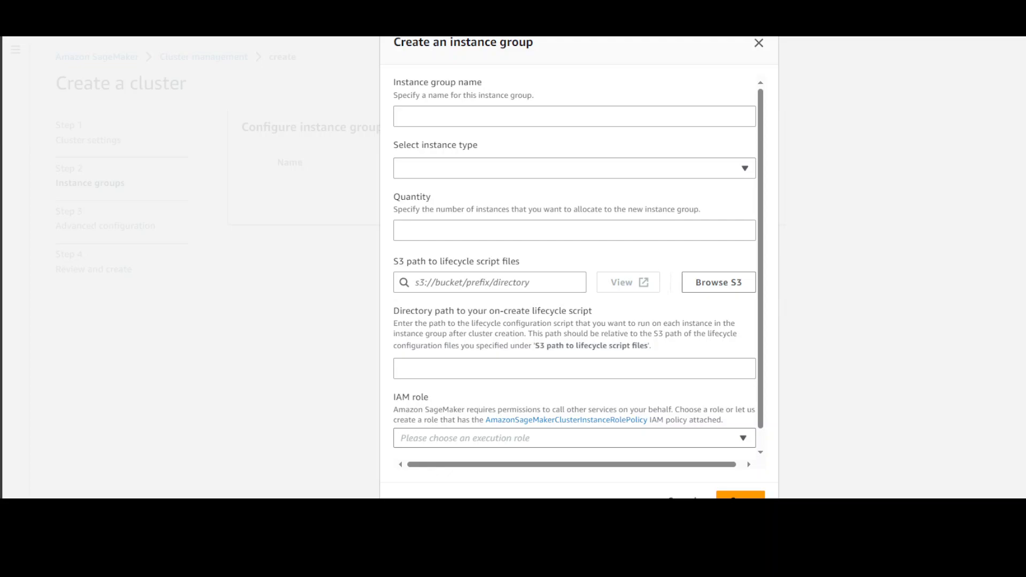
Name the instance group myInstanceGrp and select instance type ml.g5.8xlarge
text(myInstance)
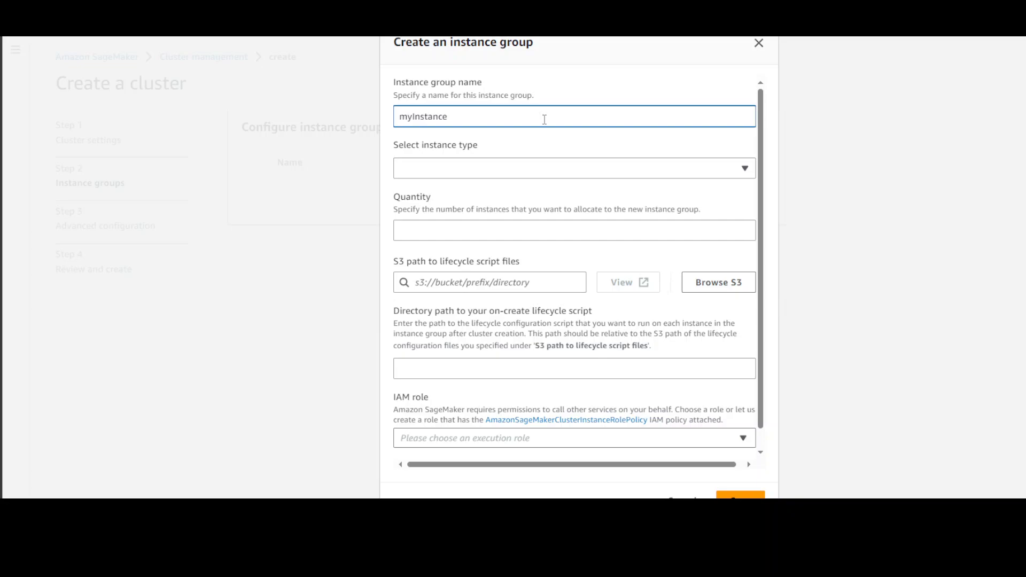
text(Grp)
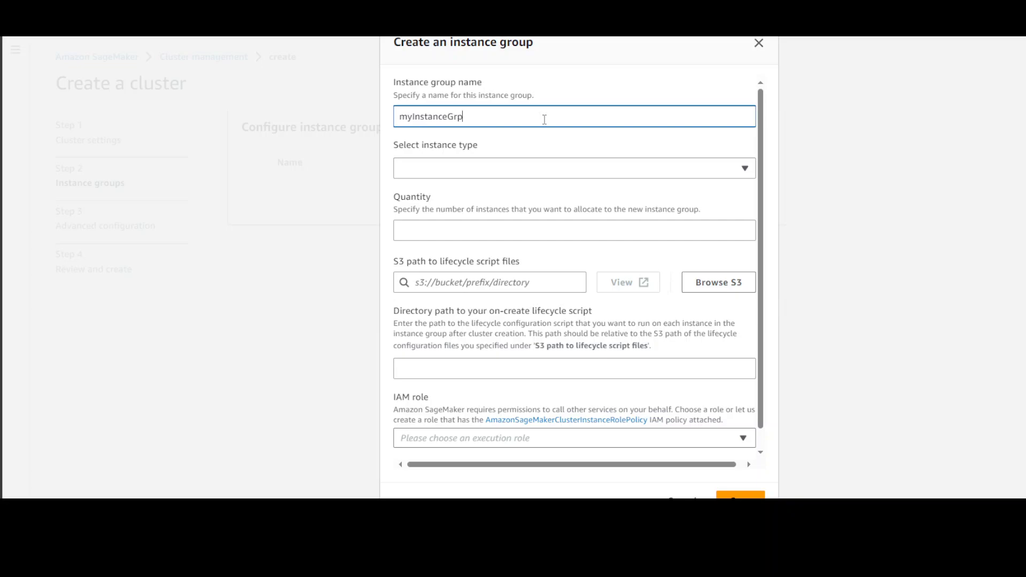
click(573, 167)
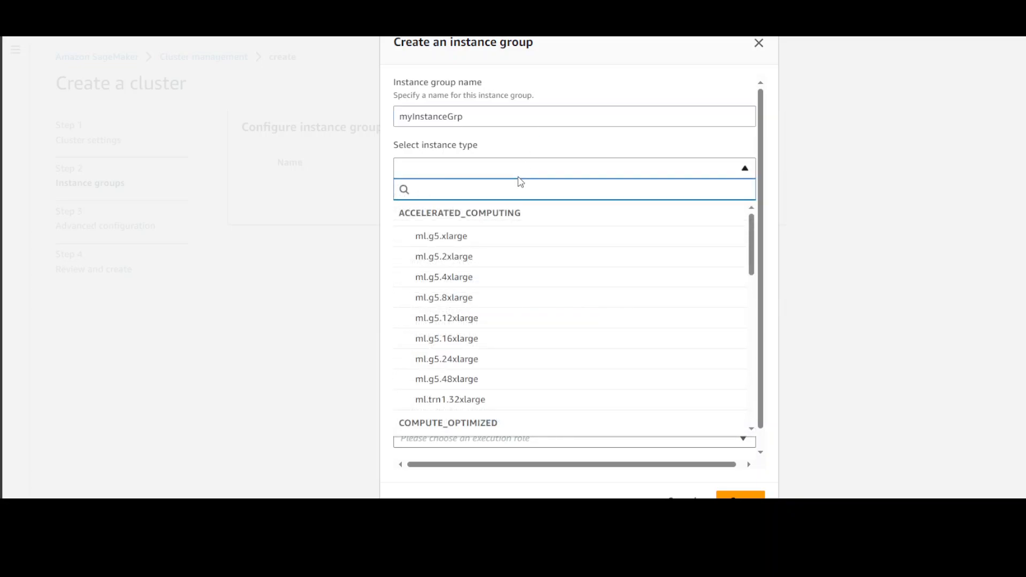
mouse_move(481, 299)
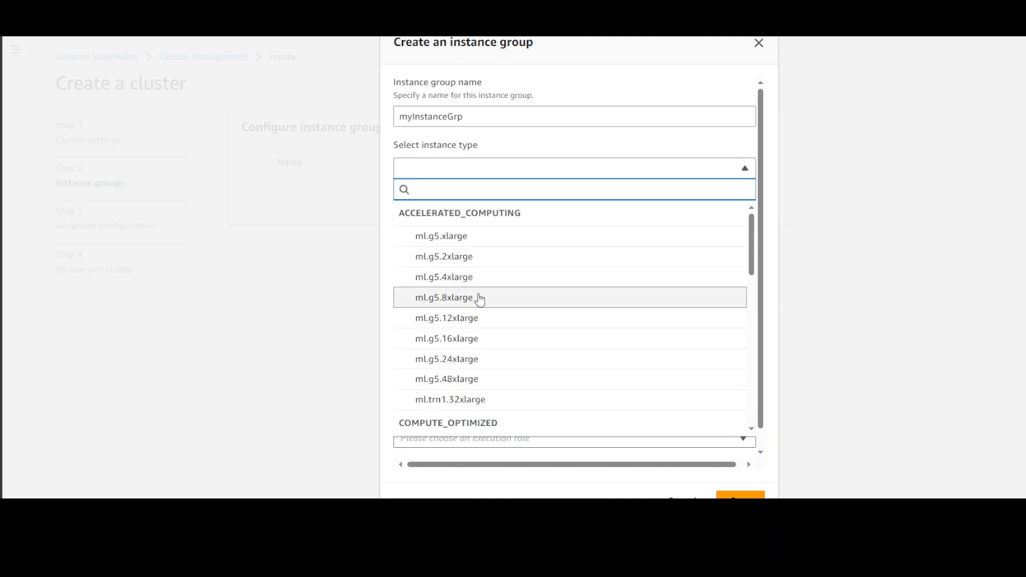
click(445, 297)
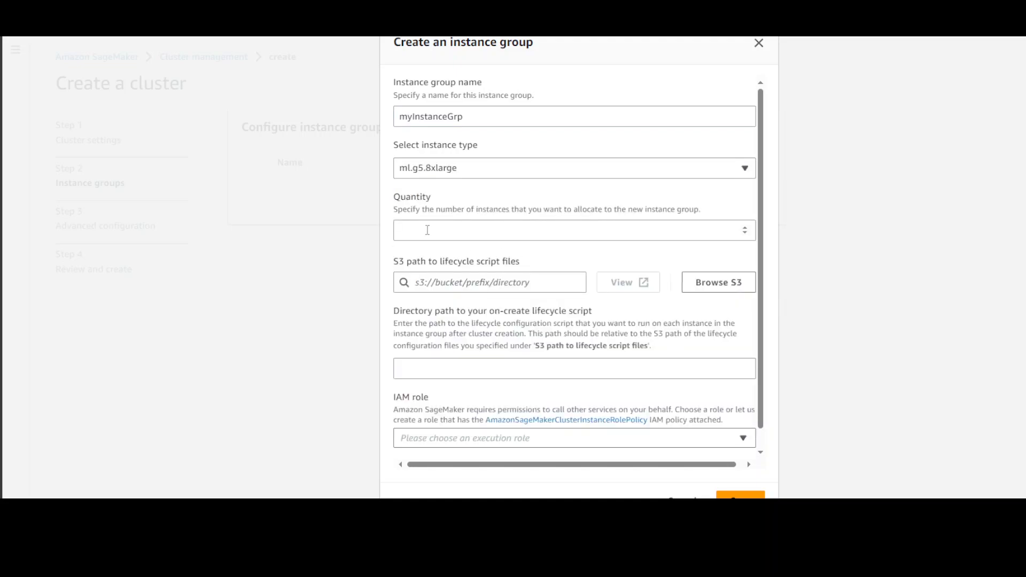
Set the instance group quantity to 5000
click(574, 230)
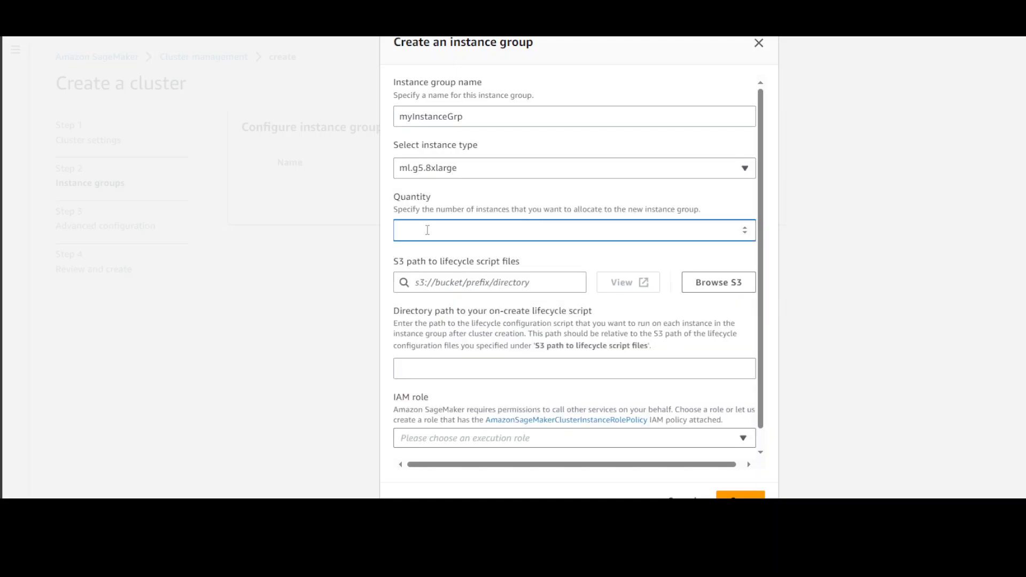
text(5000)
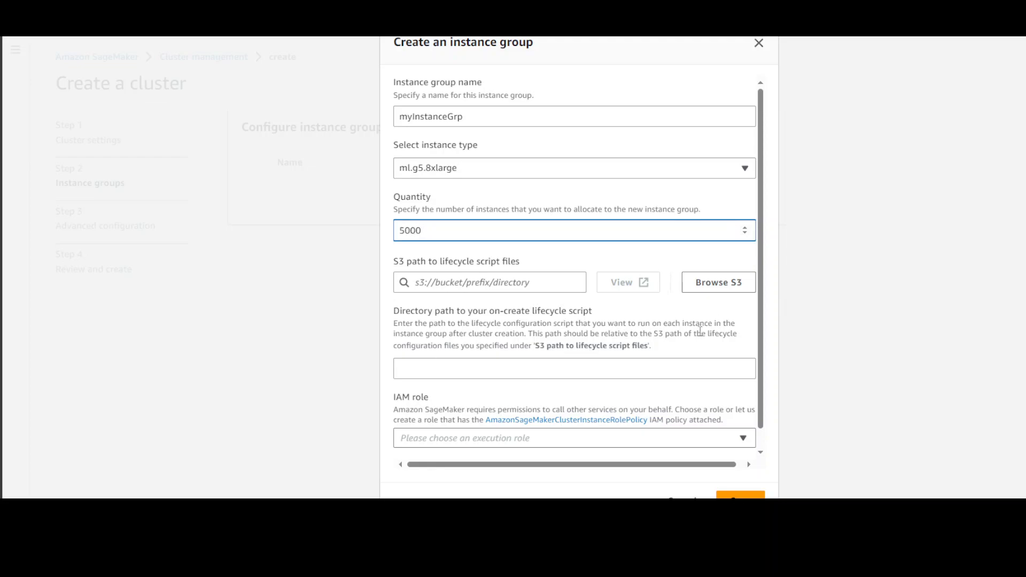
mouse_move(714, 366)
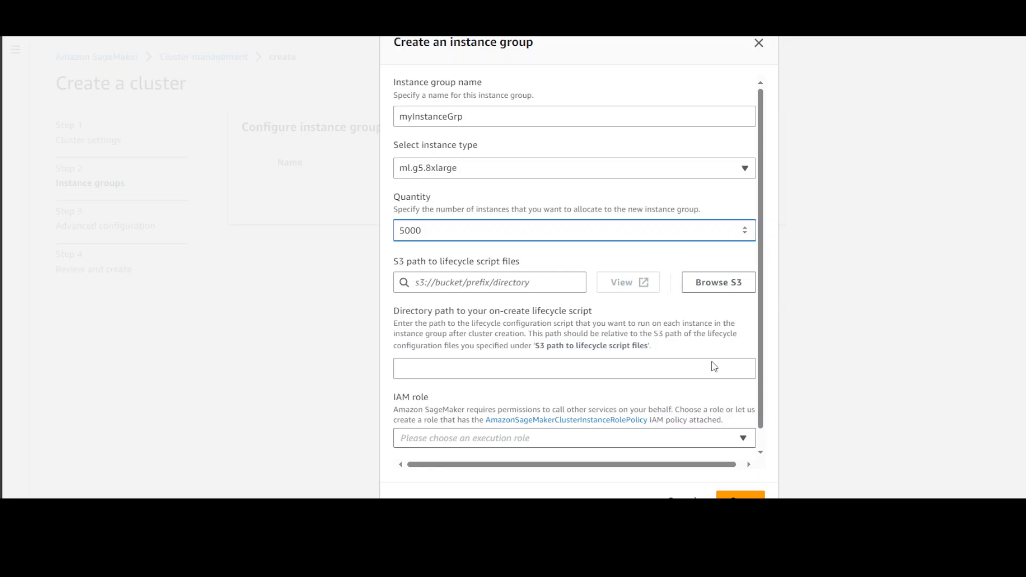
mouse_move(656, 400)
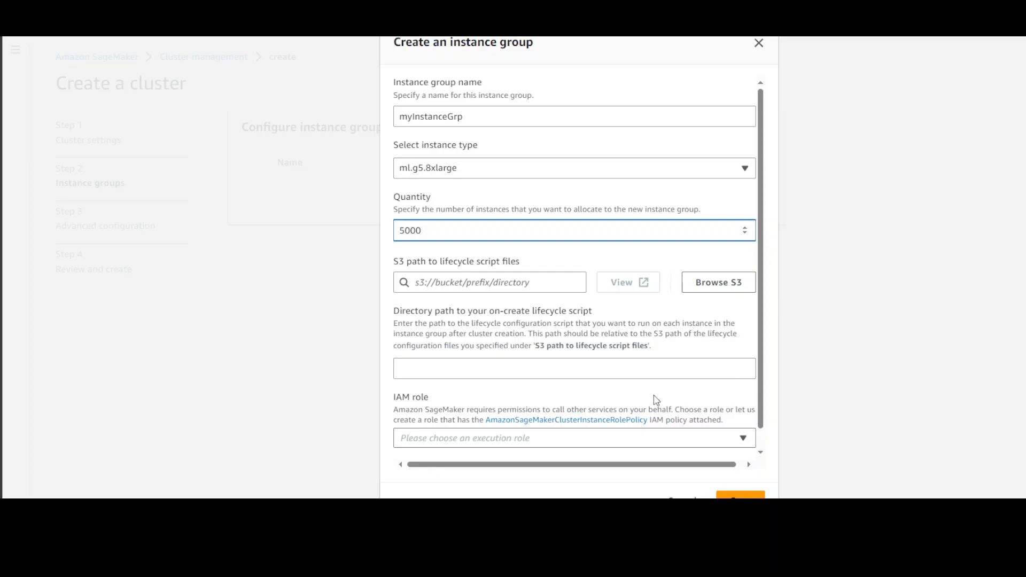
mouse_move(650, 406)
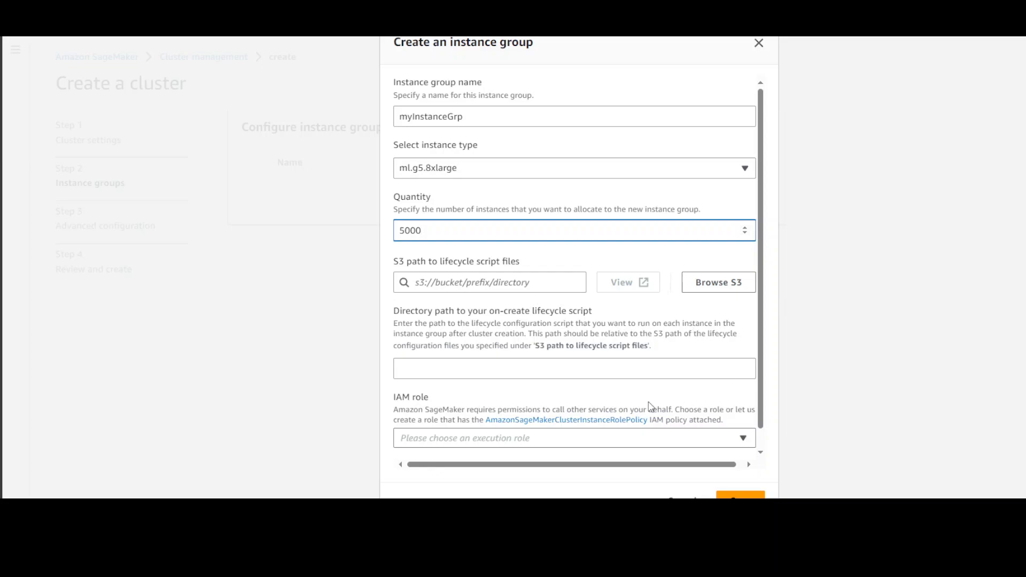
click(574, 230)
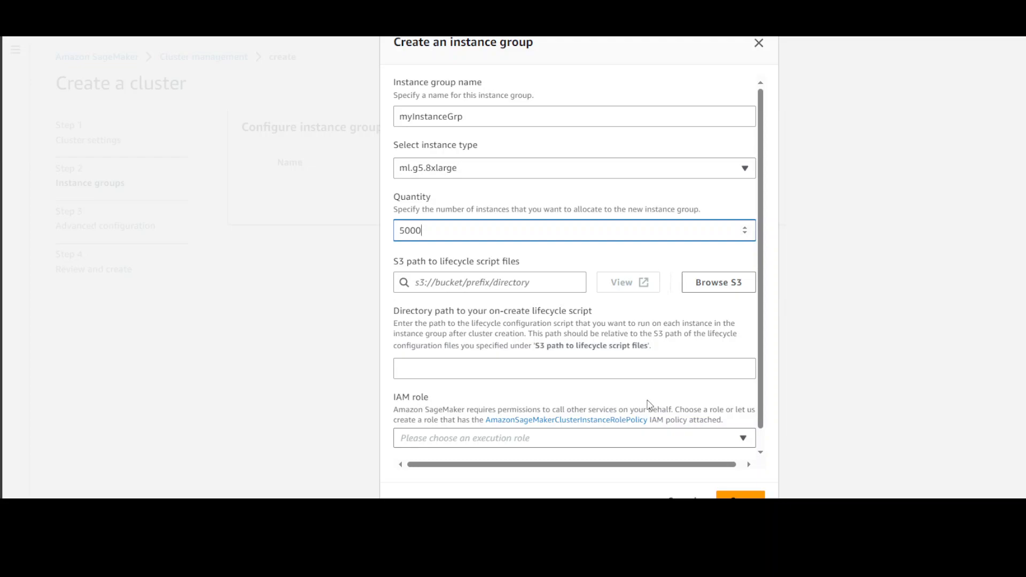
mouse_move(658, 384)
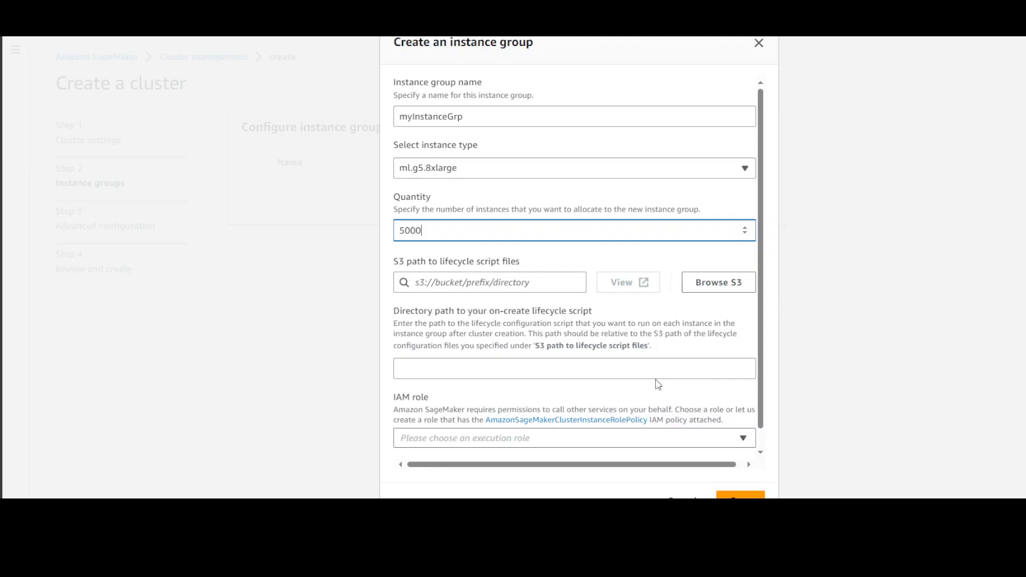
mouse_move(548, 396)
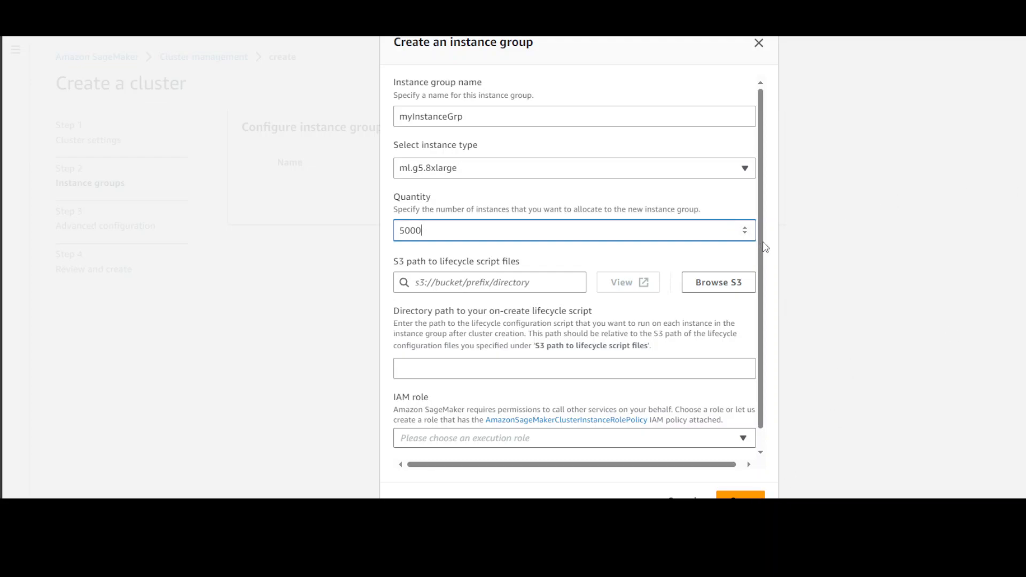
mouse_move(393, 207)
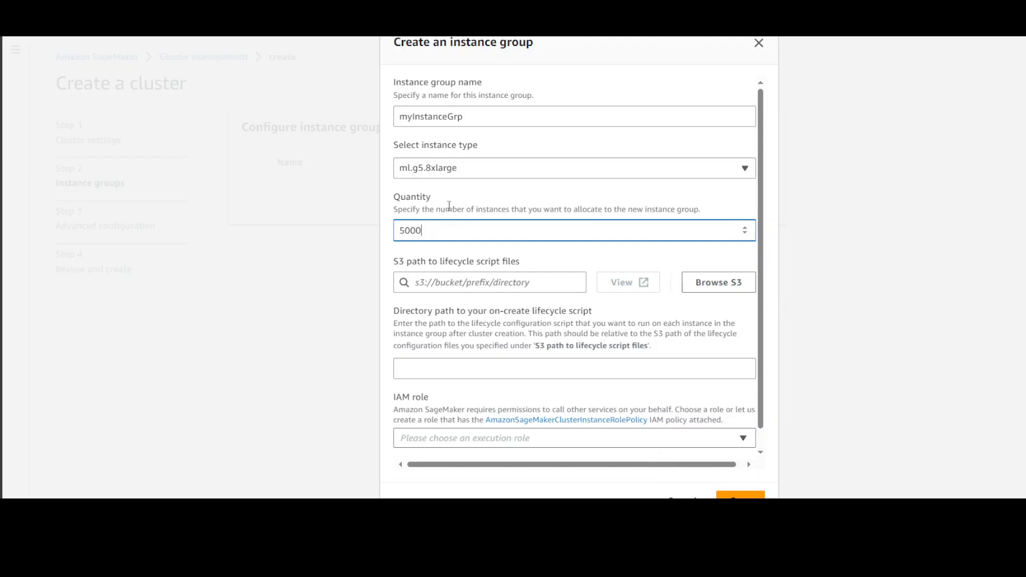
mouse_move(869, 236)
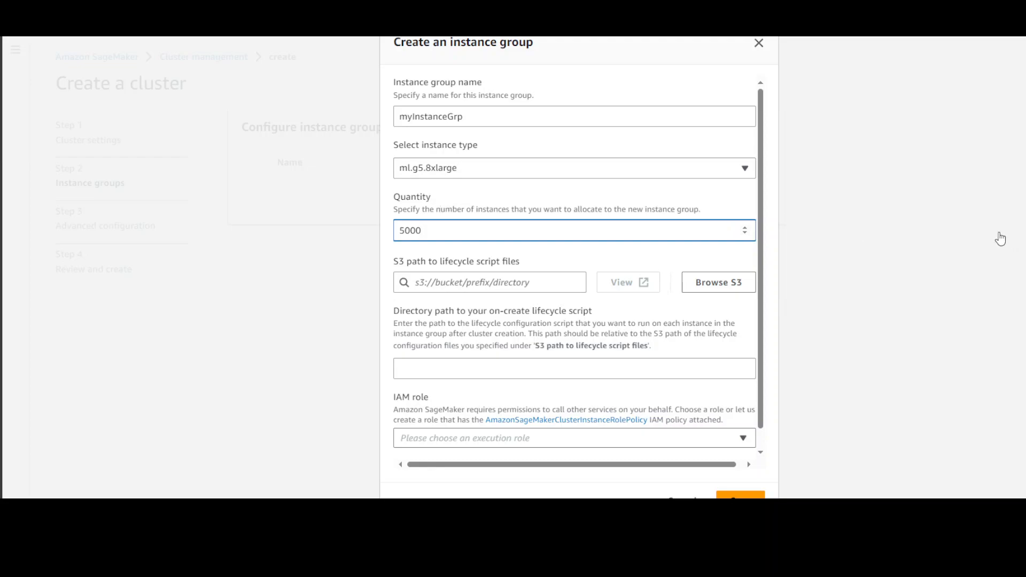
mouse_move(720, 481)
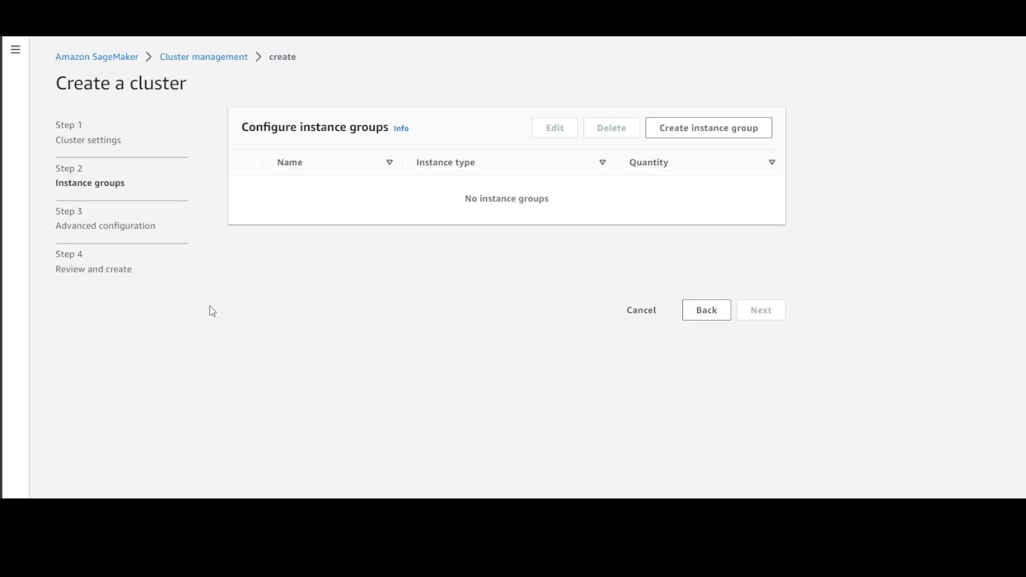
mouse_move(504, 265)
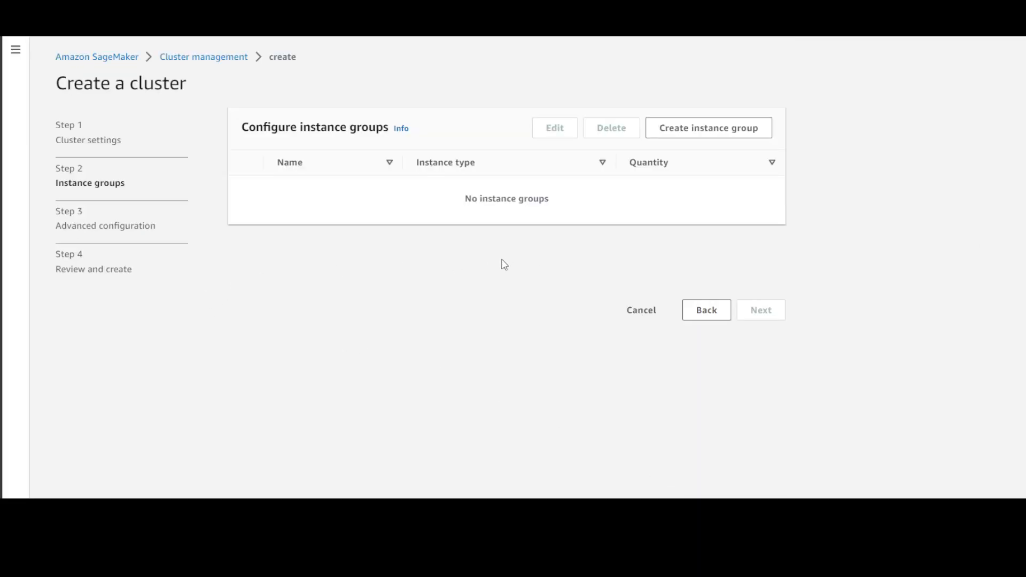
mouse_move(117, 259)
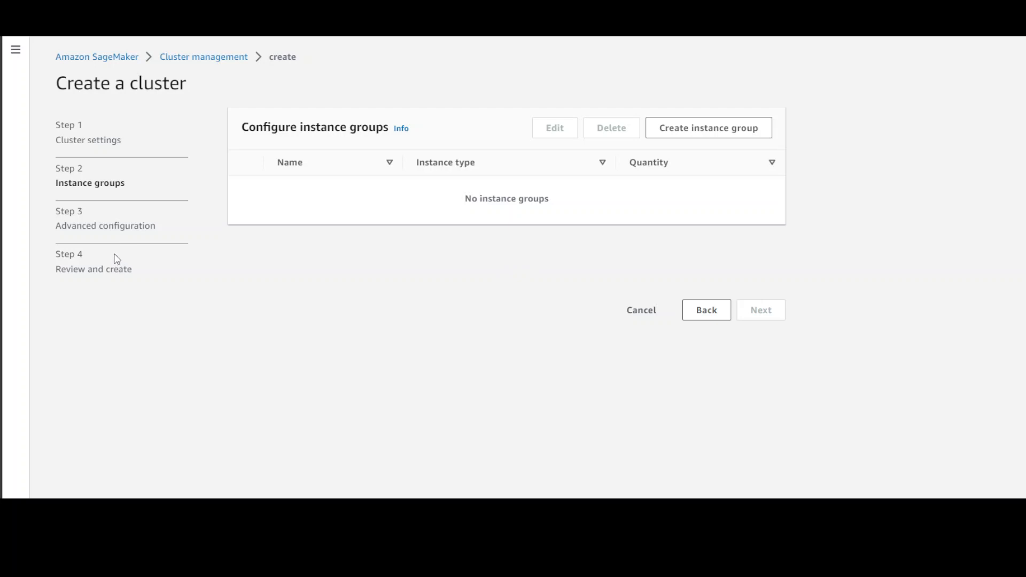
mouse_move(129, 297)
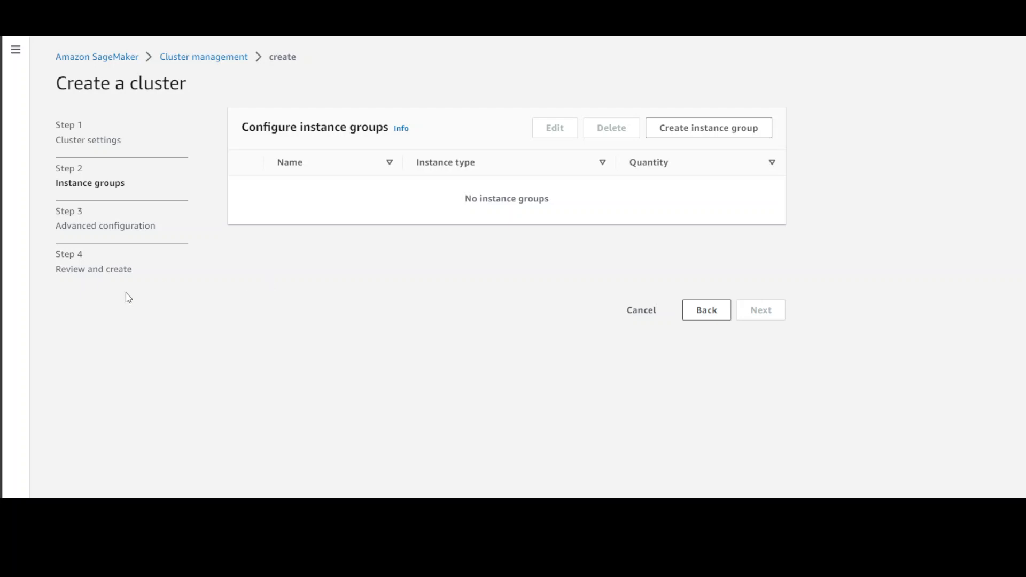
mouse_move(320, 276)
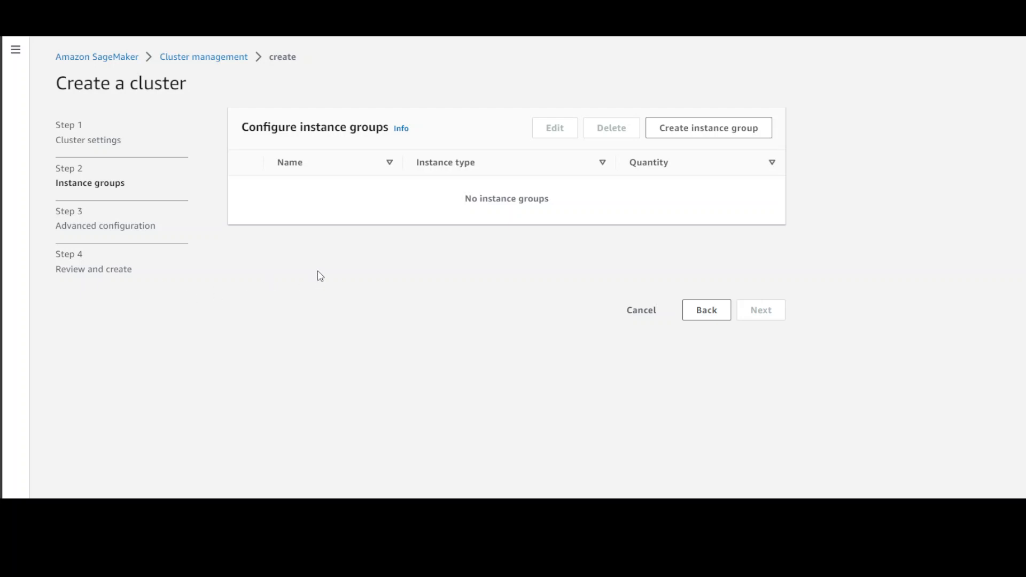
mouse_move(319, 280)
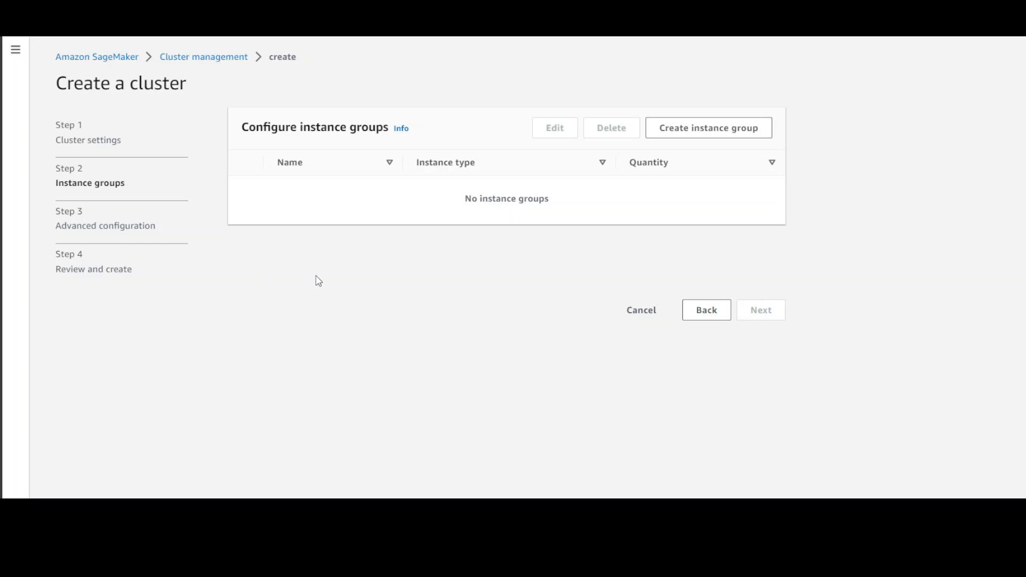
mouse_move(312, 282)
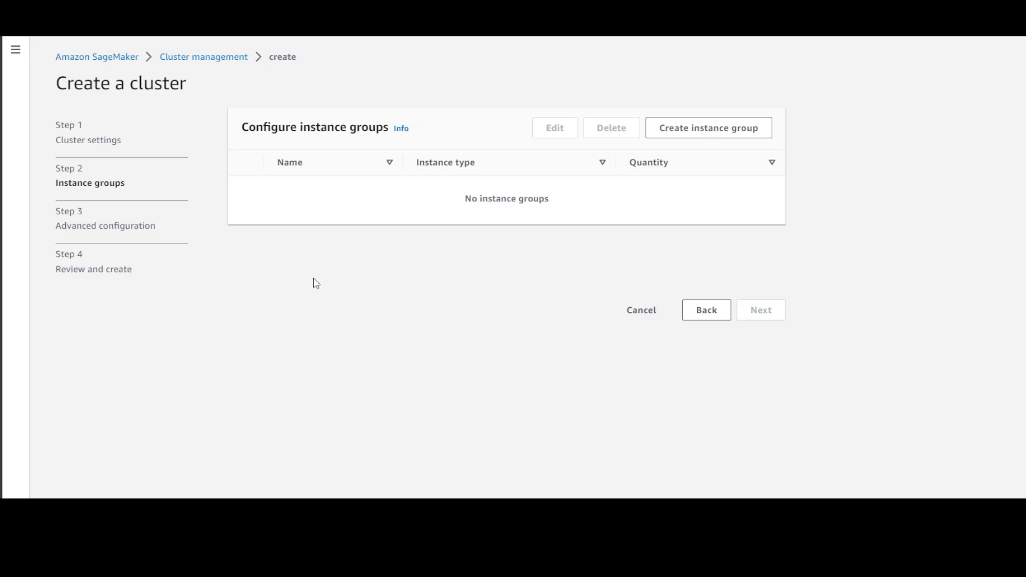
mouse_move(315, 261)
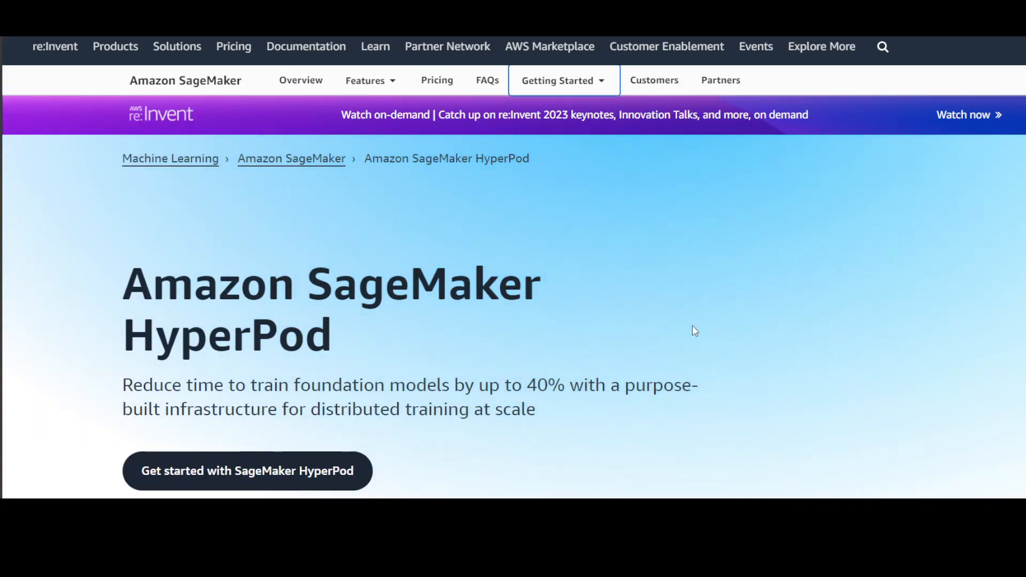
mouse_move(671, 360)
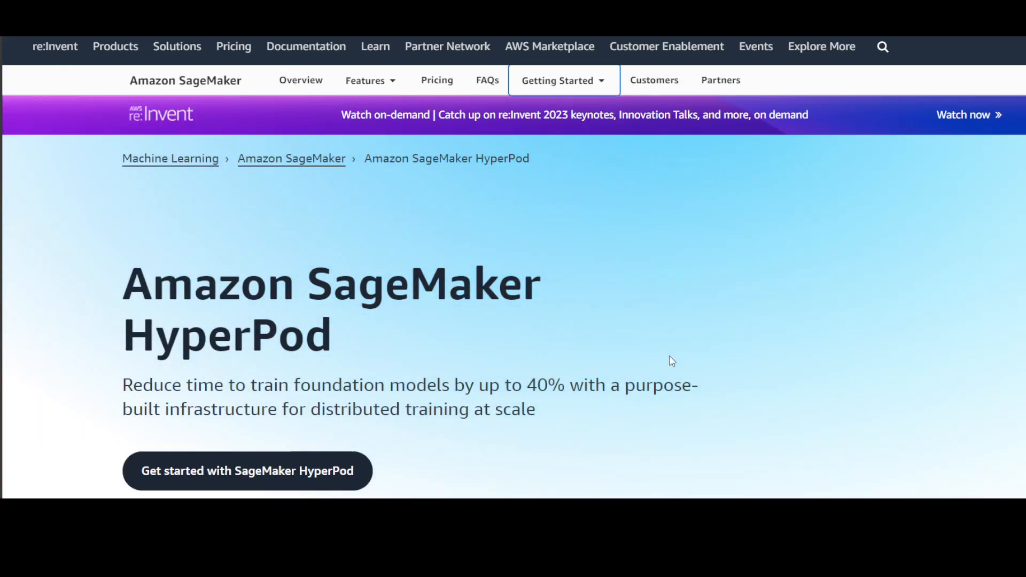